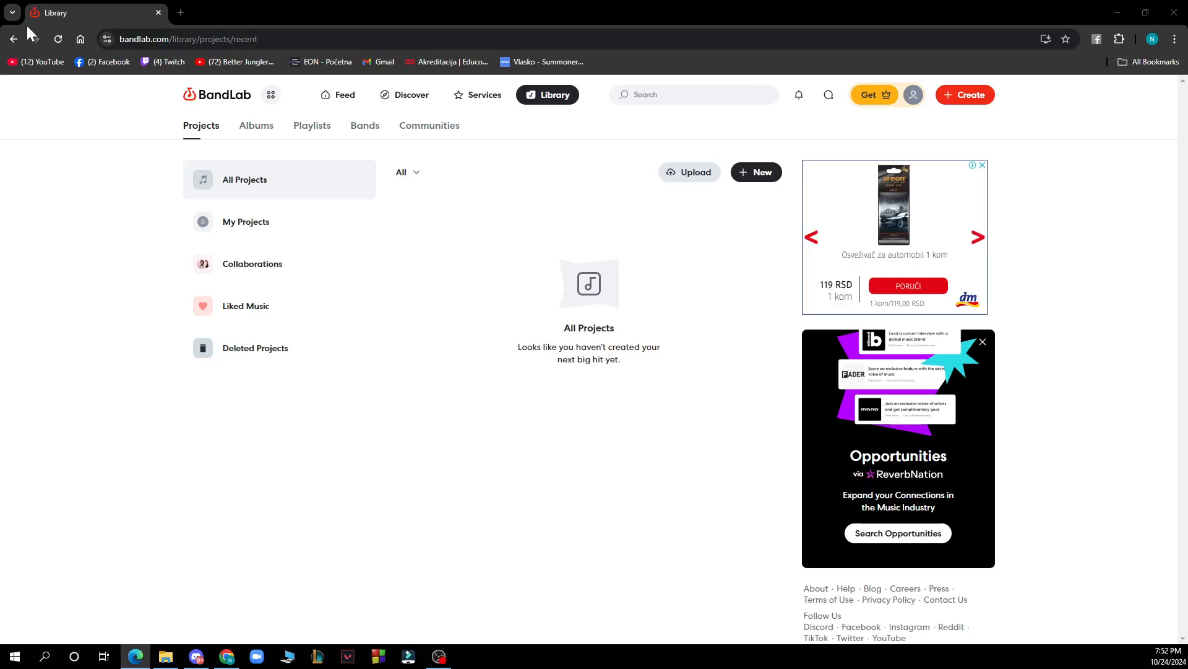
Step: Go back in the browser from the empty Library page to the Trending feed
{"action": "left_click", "coordinate": [343, 96]}
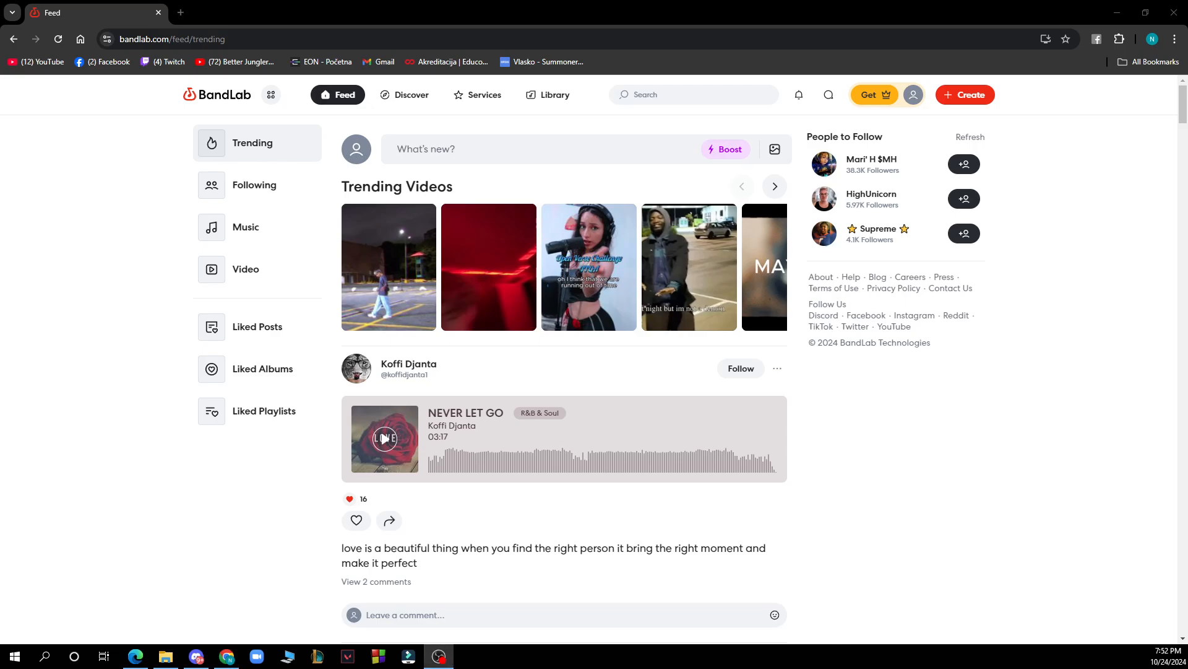
{"action": "mouse_move", "coordinate": [239, 80]}
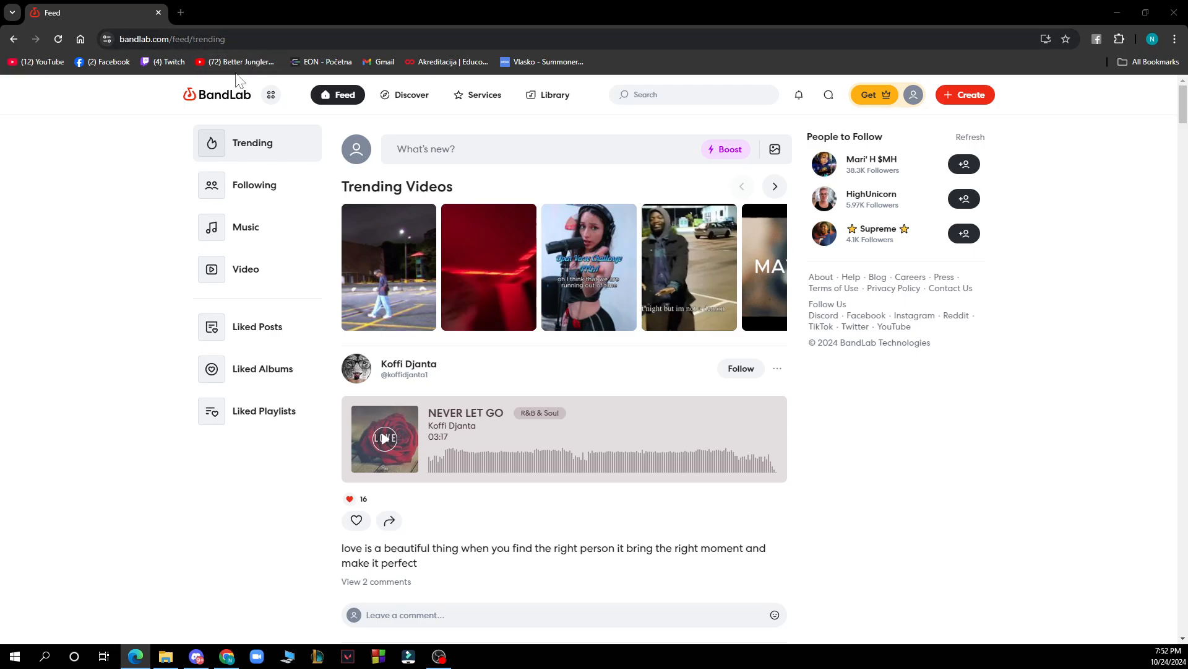
{"action": "mouse_move", "coordinate": [71, 215]}
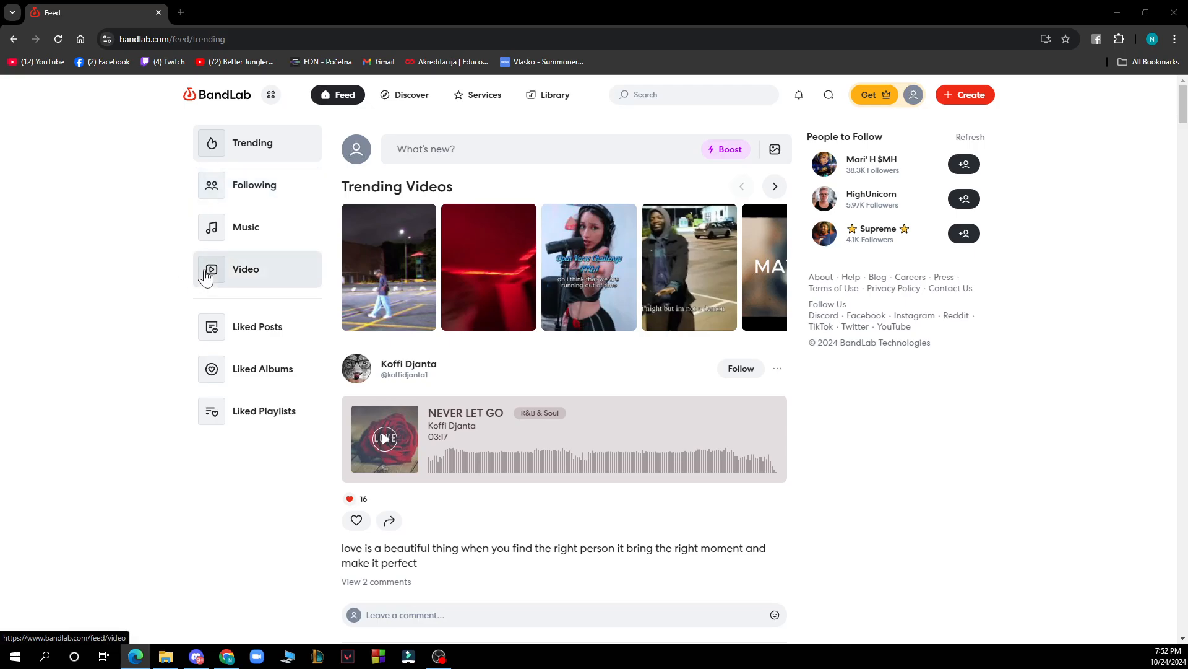
{"action": "mouse_move", "coordinate": [86, 275]}
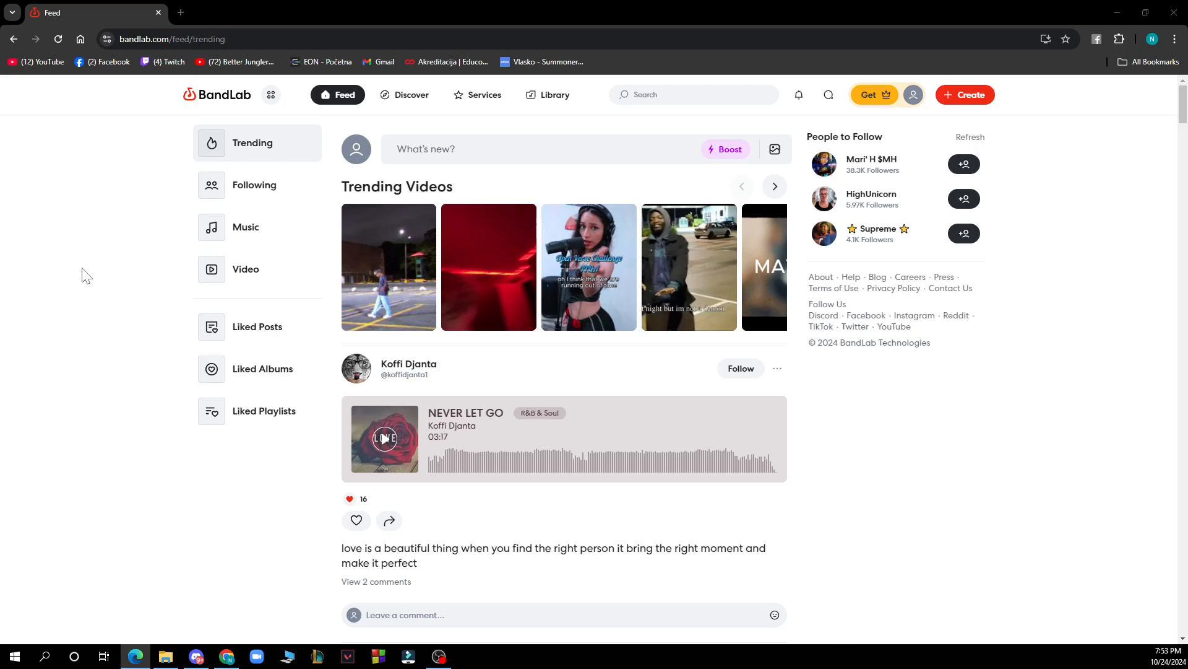
{"action": "mouse_move", "coordinate": [245, 227]}
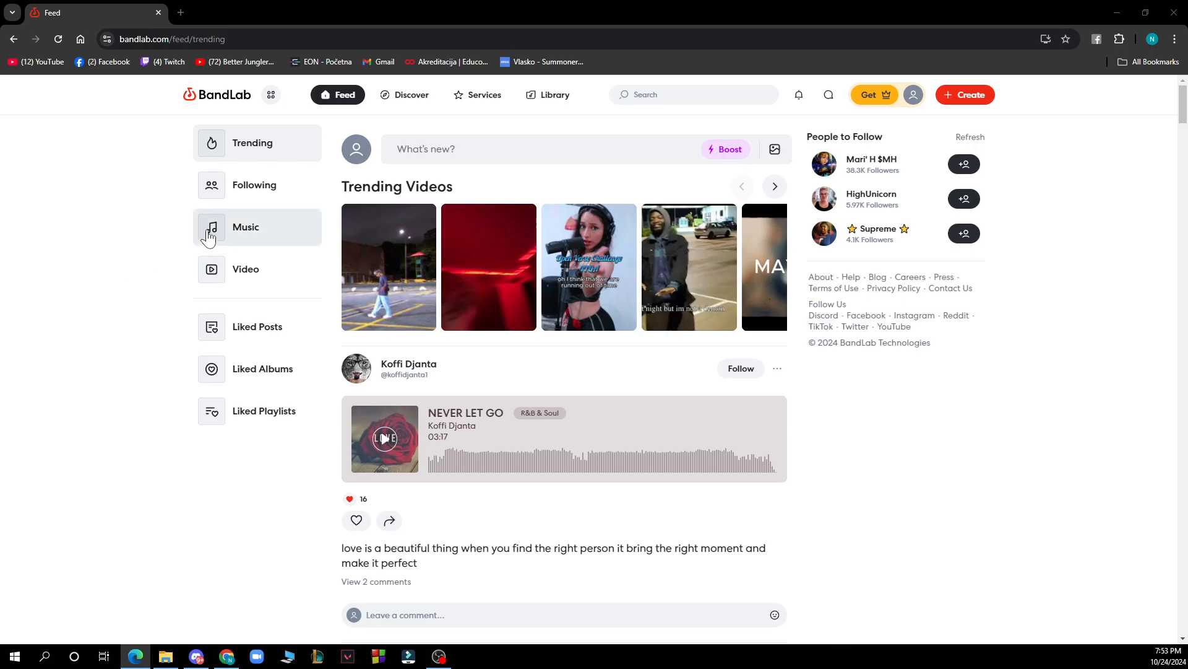
{"action": "mouse_move", "coordinate": [639, 104]}
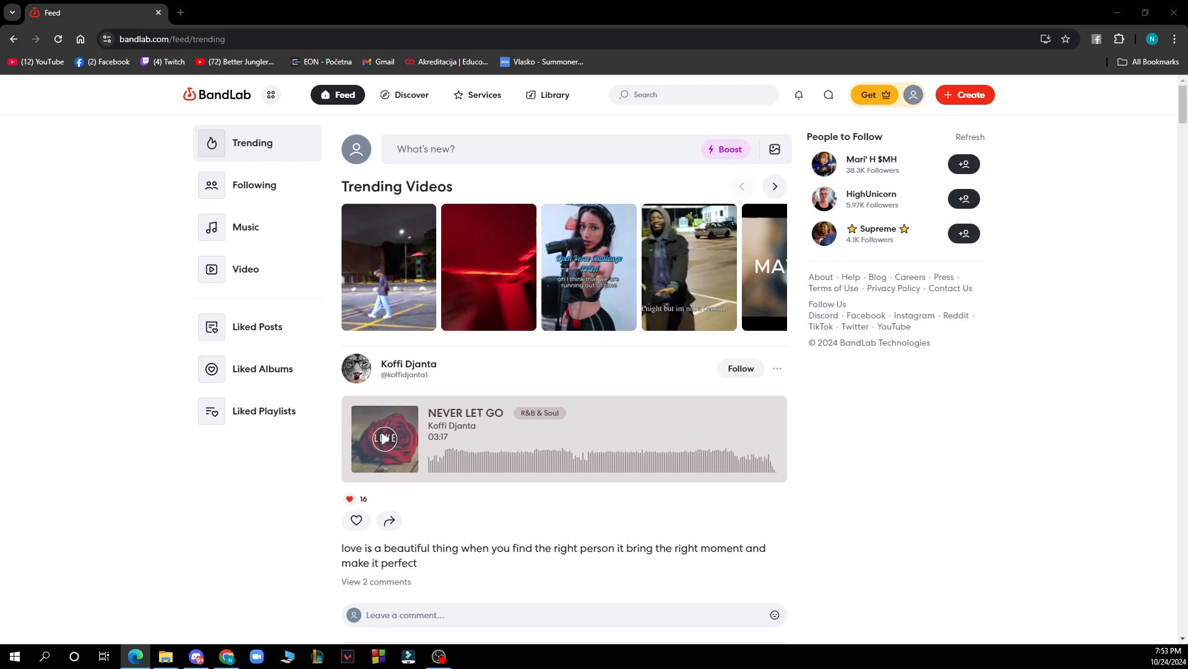
Step: Go forward in the browser to Library > Projects > All Projects, still empty
{"action": "left_click", "coordinate": [547, 96]}
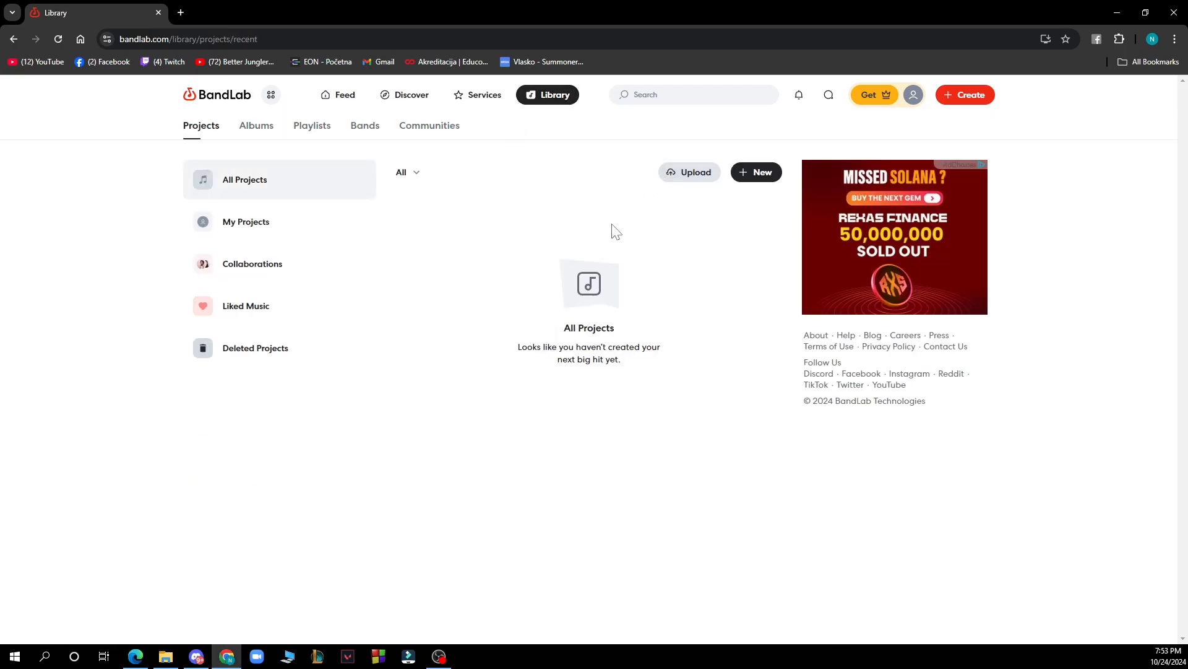
{"action": "mouse_move", "coordinate": [517, 299]}
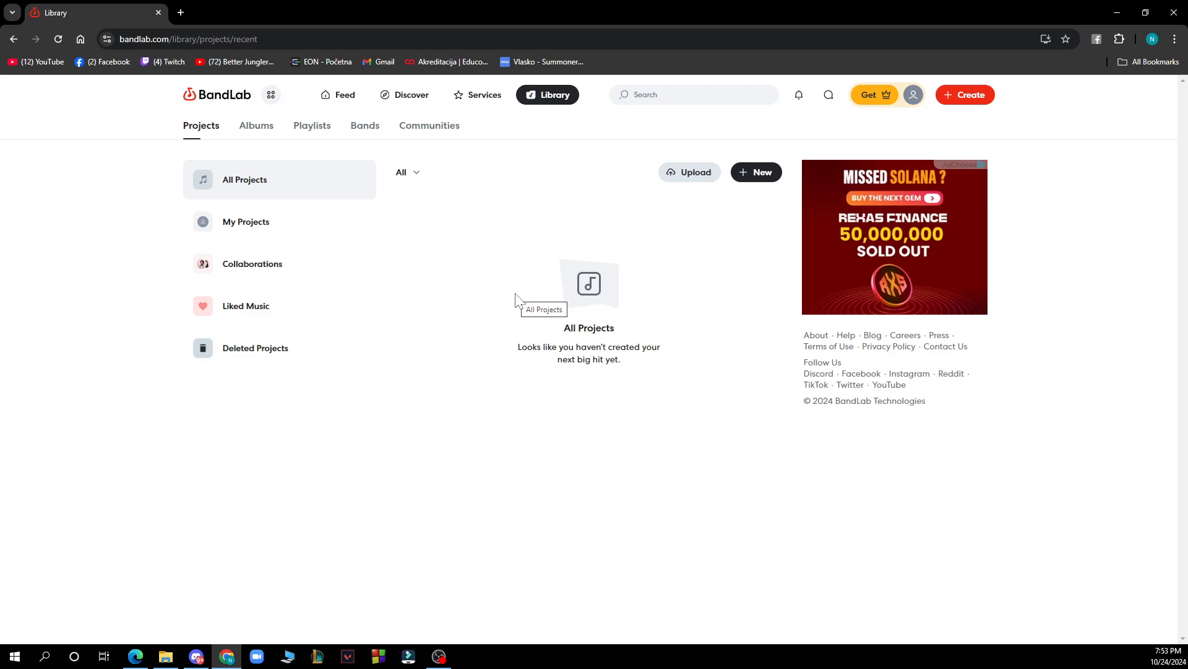
{"action": "mouse_move", "coordinate": [473, 317]}
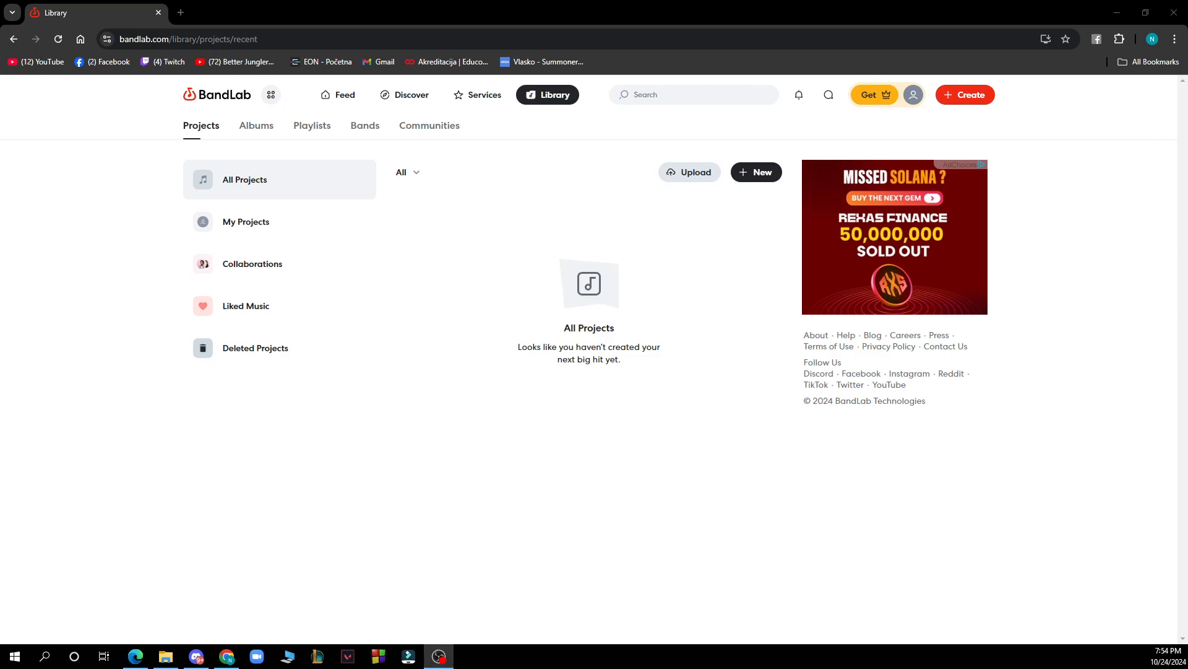
Step: Go back in the browser again to reload the Trending feed
{"action": "left_click", "coordinate": [336, 94]}
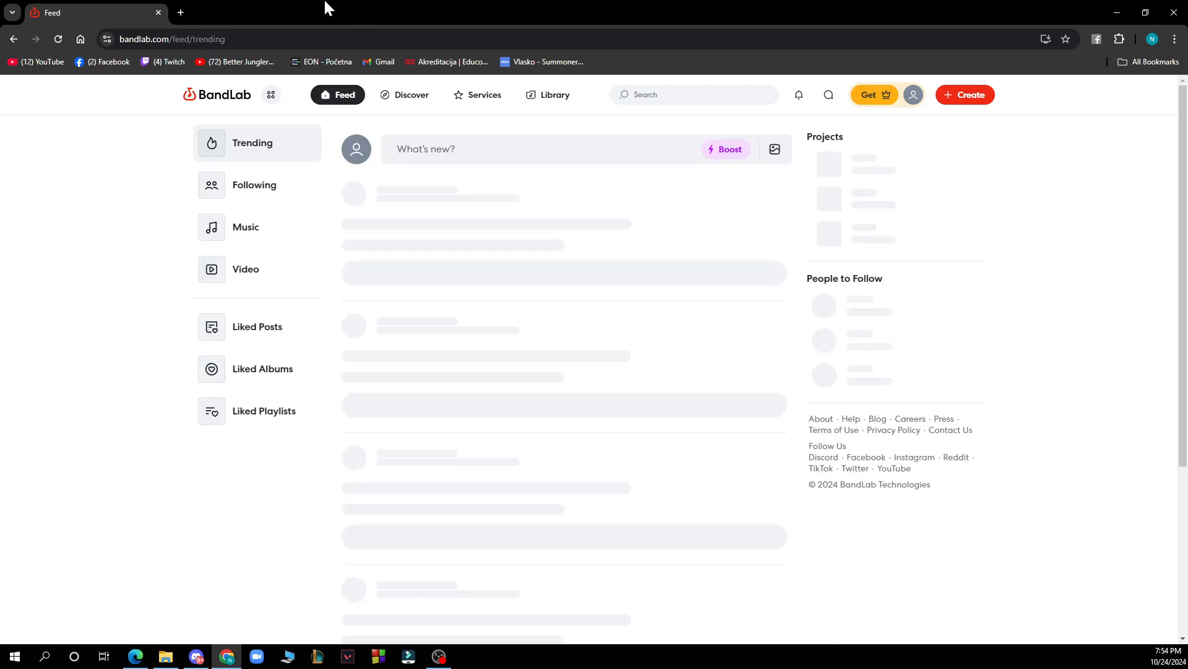